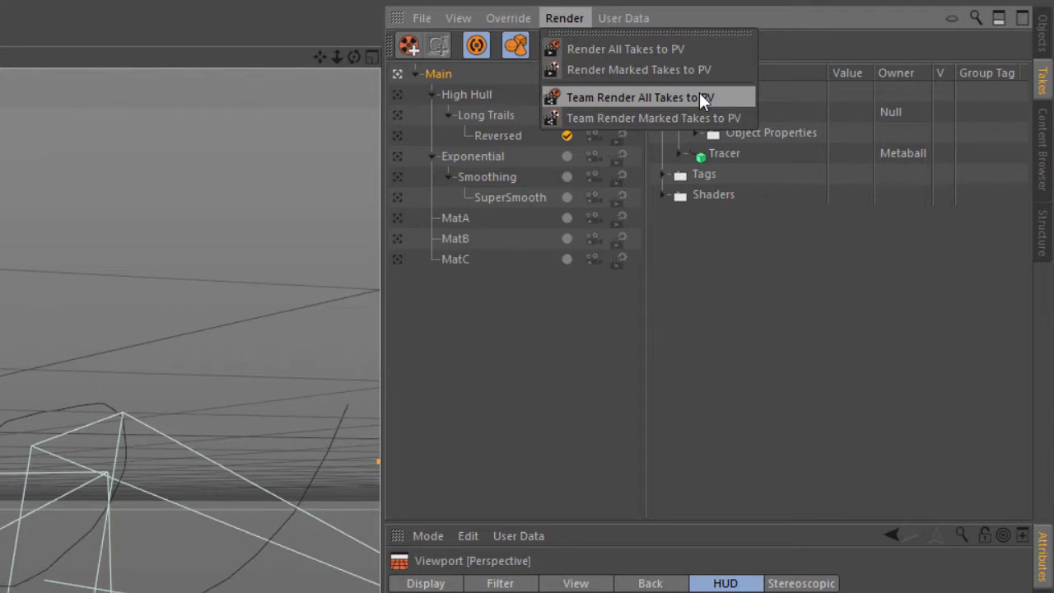
pyautogui.moveTo(708, 94)
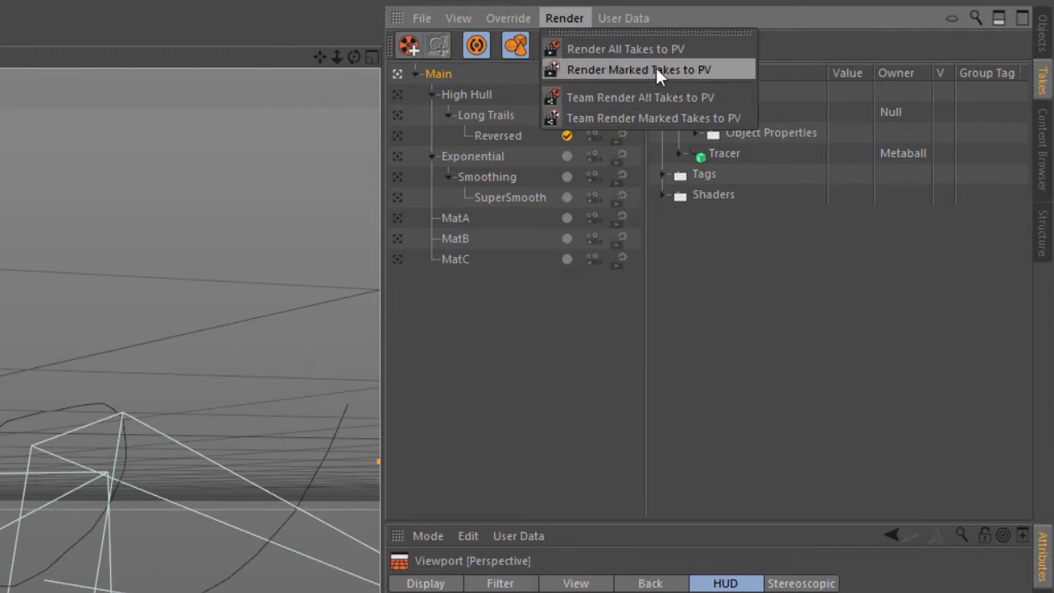
pyautogui.moveTo(643, 118)
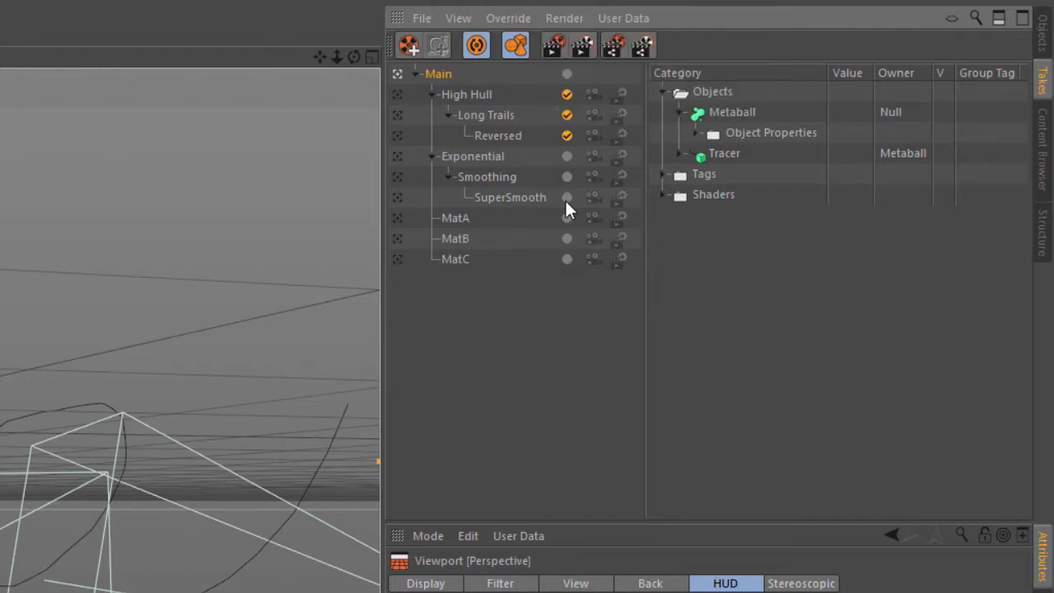
# Mark an Exponential-branch take for rendering alongside the High Hull takes
pyautogui.click(567, 198)
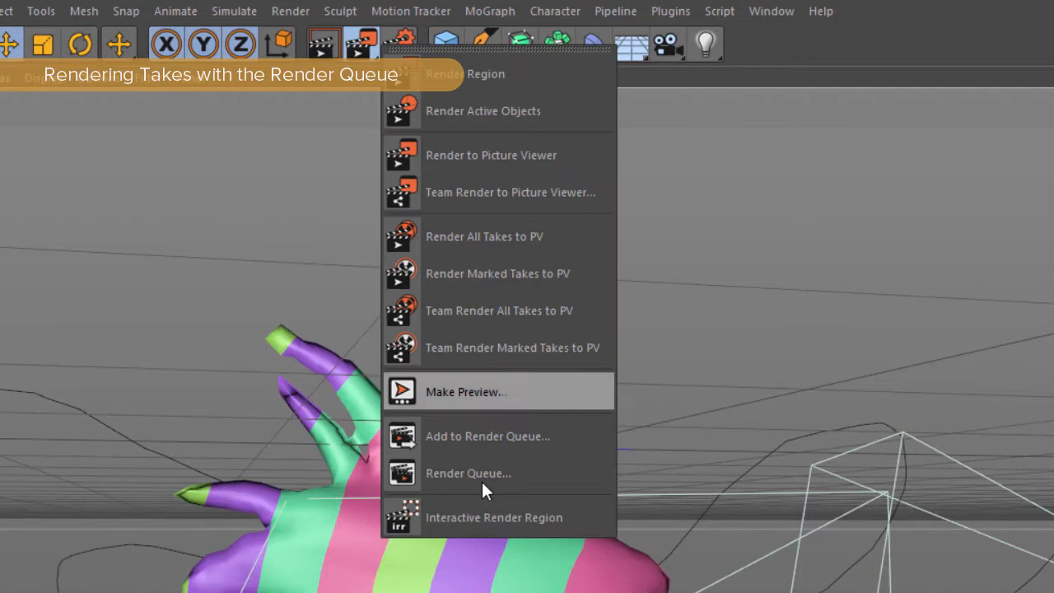
pyautogui.moveTo(486, 445)
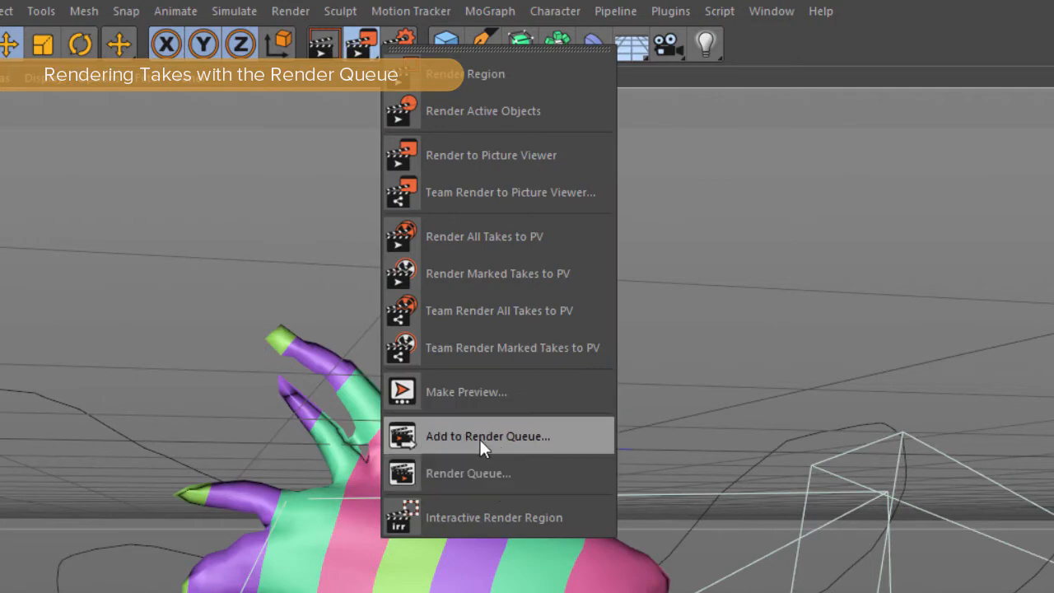
# Queue the current scene as a job via Add to Render Queue
pyautogui.click(488, 435)
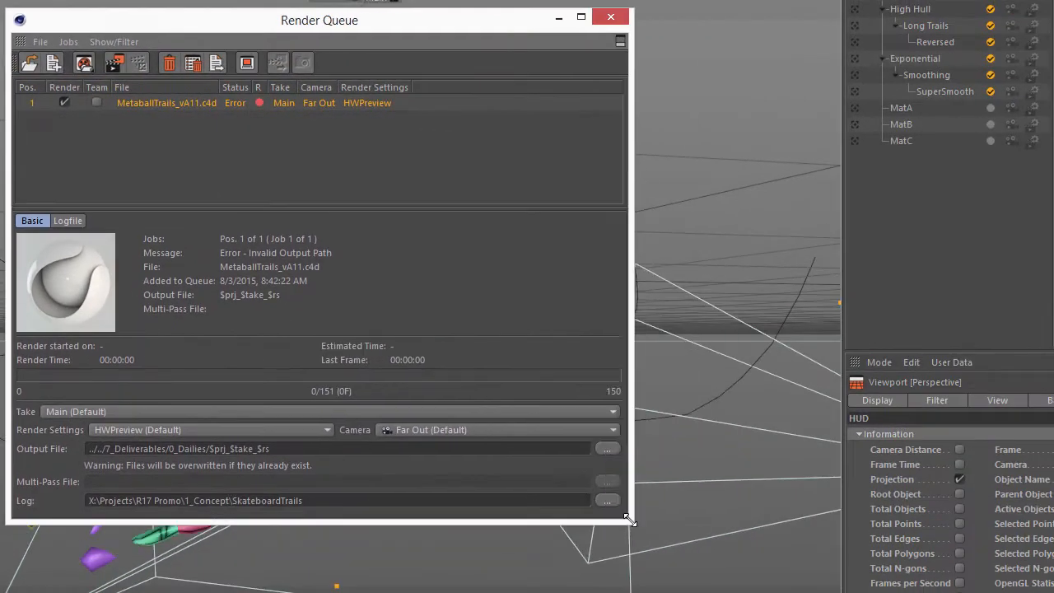
# Correct the queued job's Output File to an absolute project path so its status becomes In Queue
pyautogui.click(613, 412)
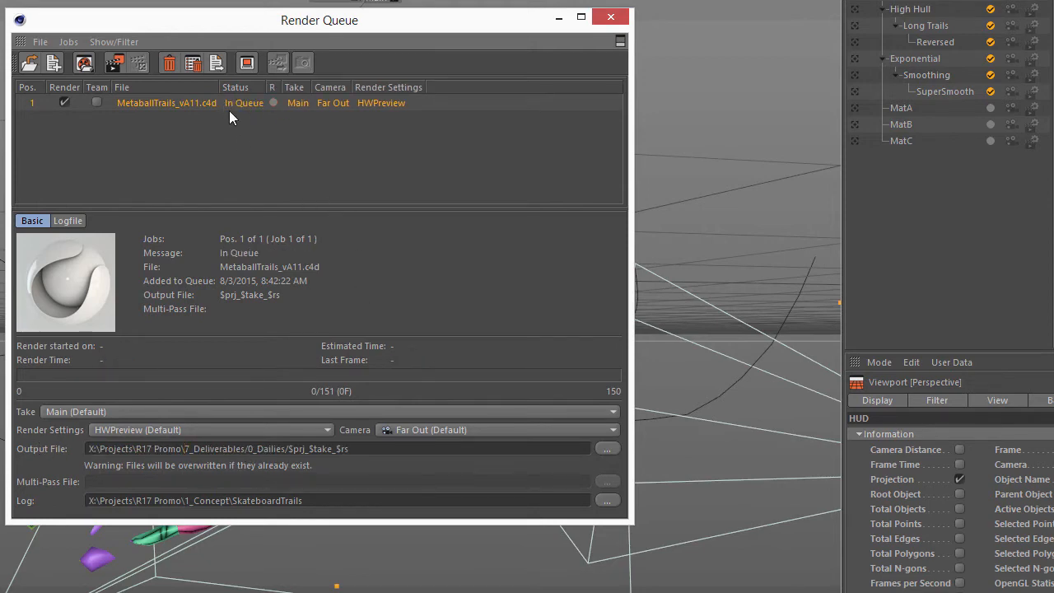
pyautogui.moveTo(350, 295)
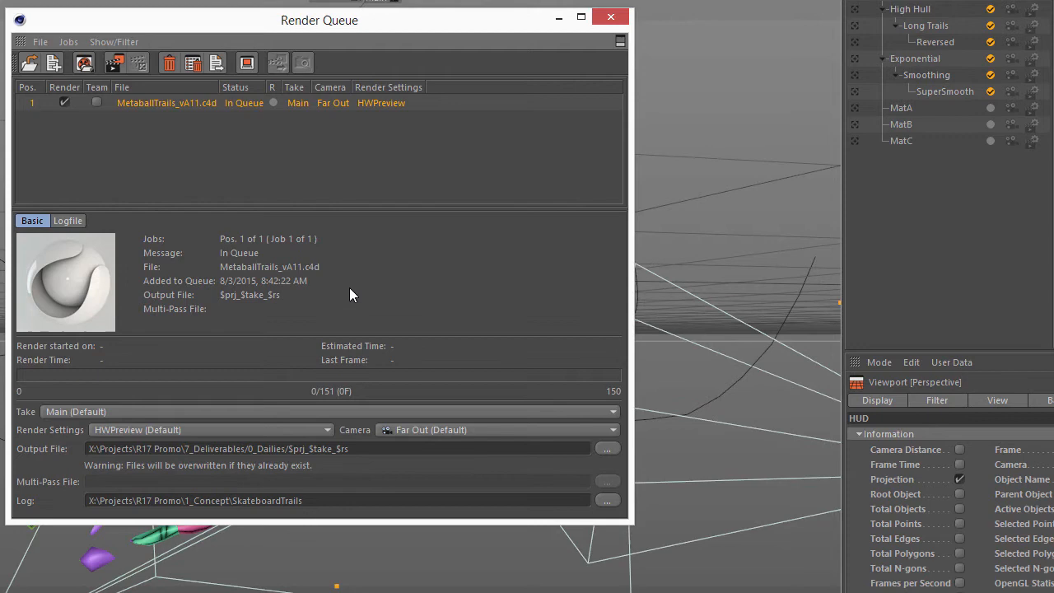
pyautogui.moveTo(305, 472)
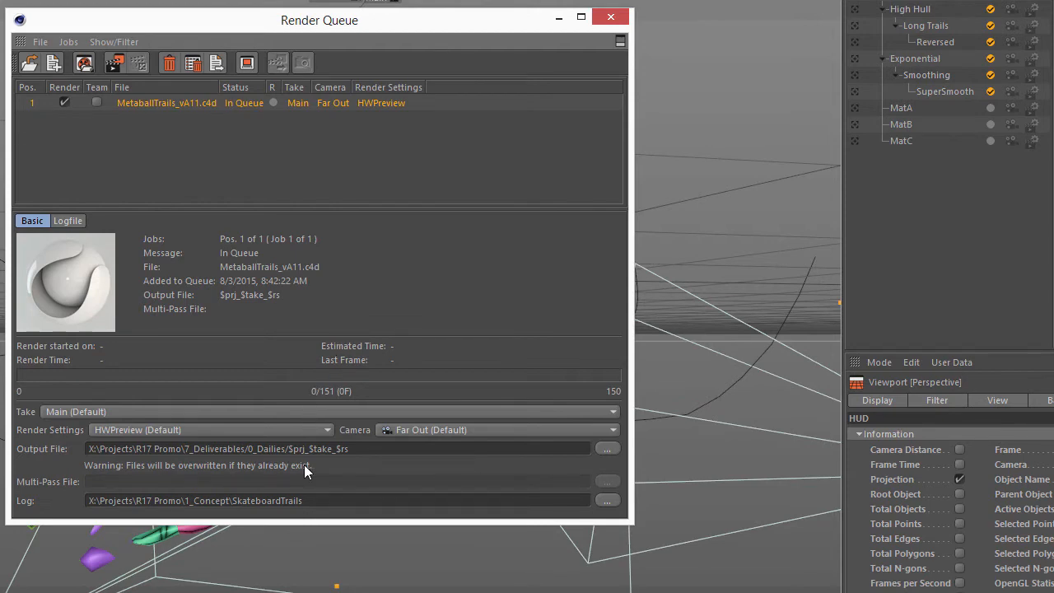
pyautogui.moveTo(172, 412)
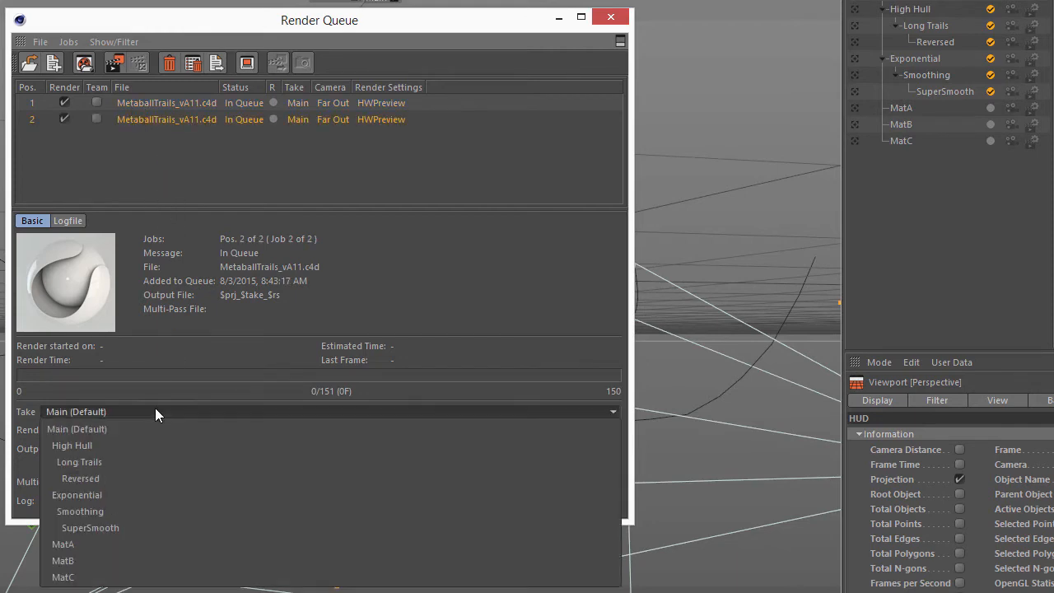
# Assign a different take to the second render queue job
pyautogui.click(72, 444)
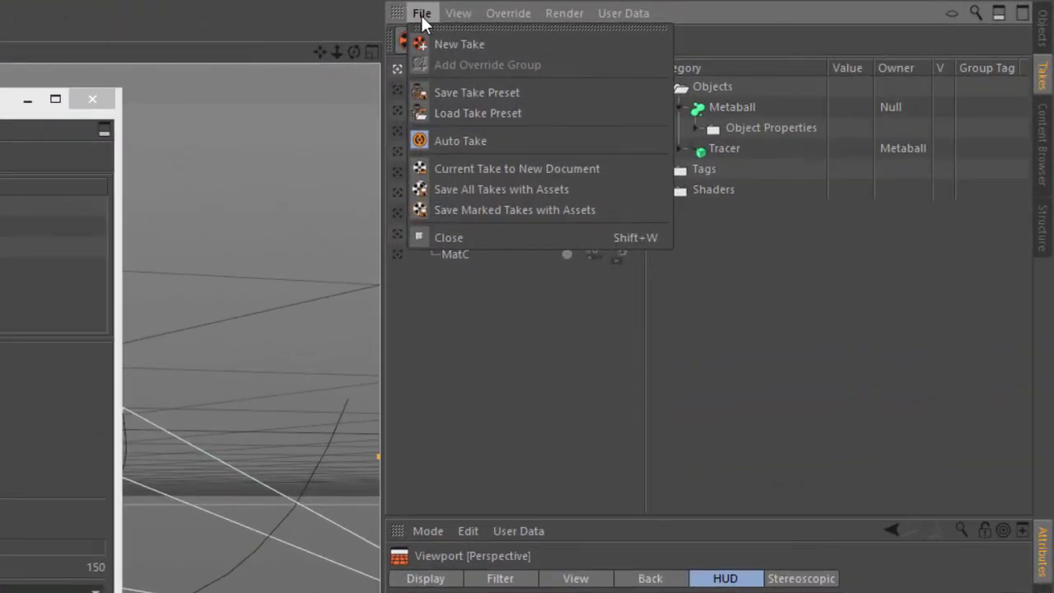
pyautogui.moveTo(501, 187)
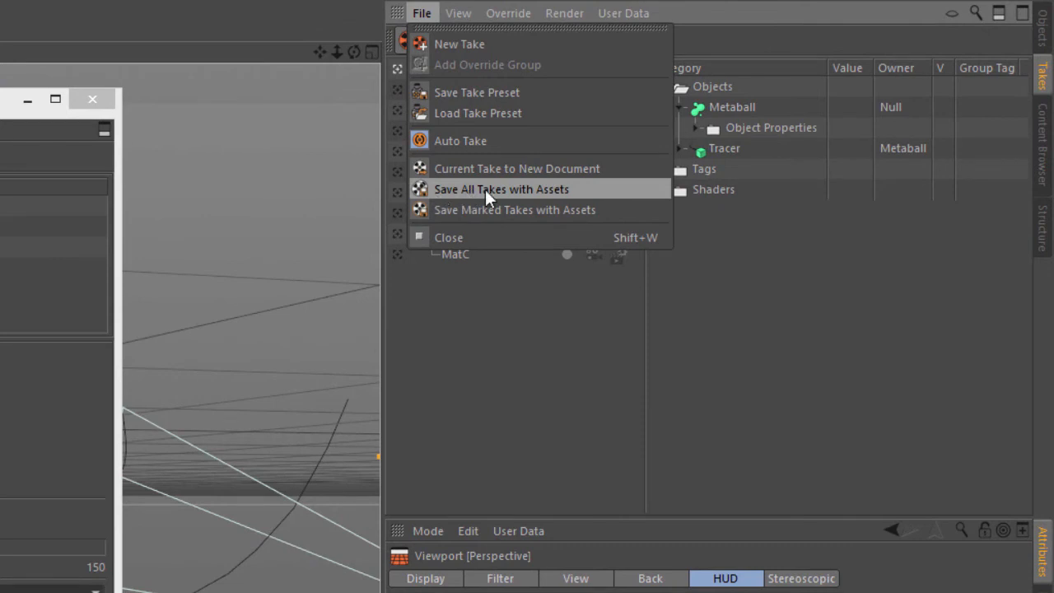
pyautogui.moveTo(573, 195)
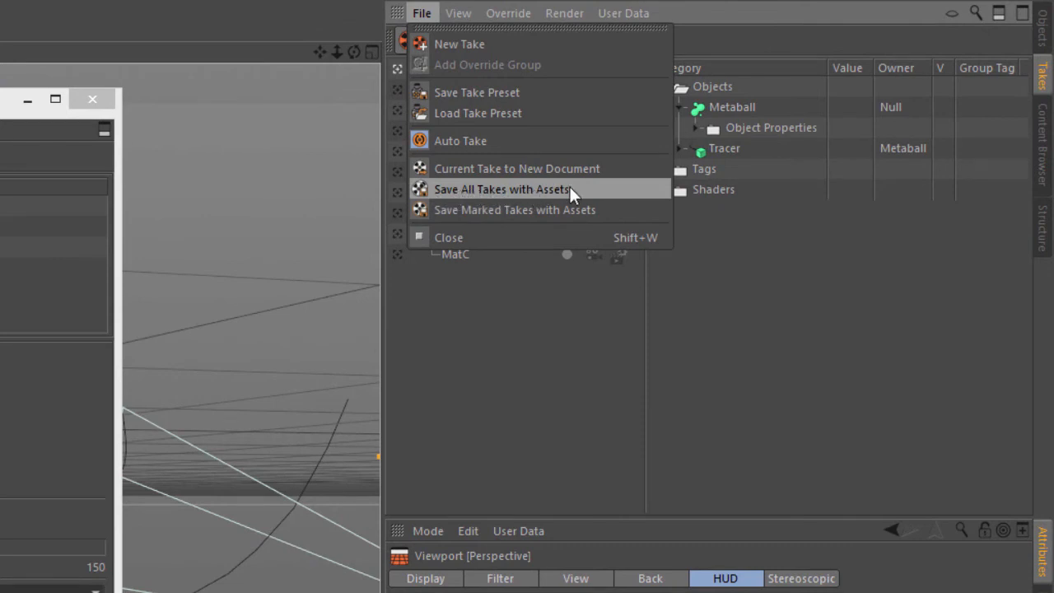
pyautogui.moveTo(560, 211)
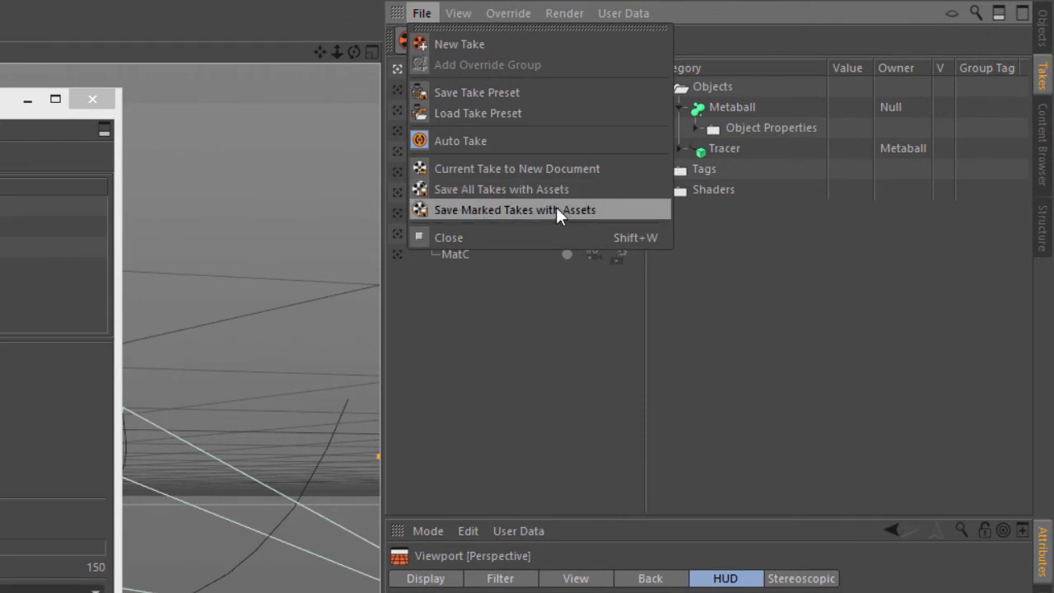
# Save the takes with assets as 'metab' into TeamRenderRepo > users > admin
pyautogui.click(514, 210)
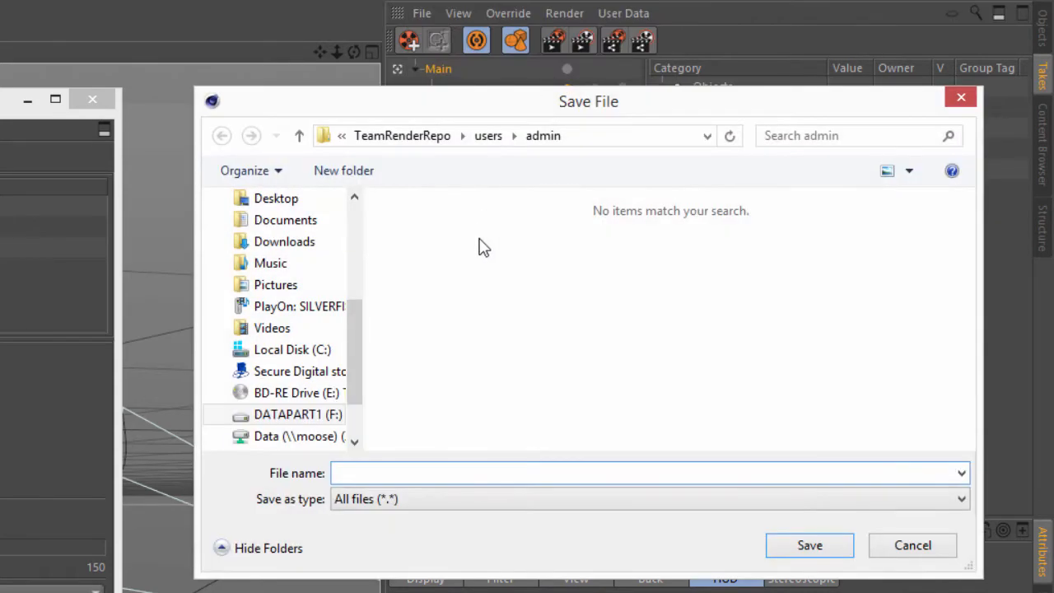
pyautogui.write('metab')
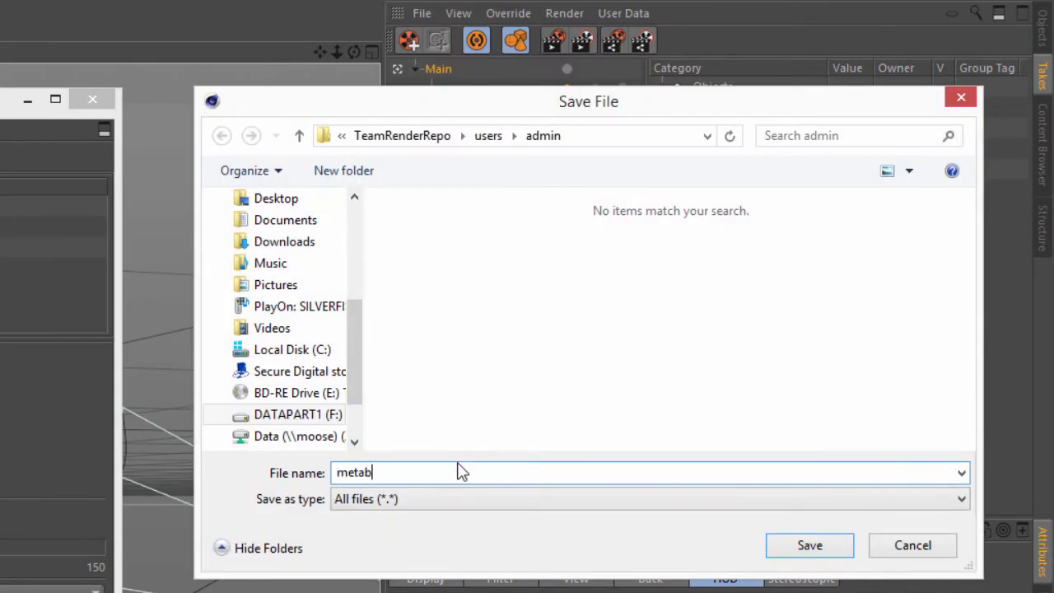
pyautogui.click(810, 545)
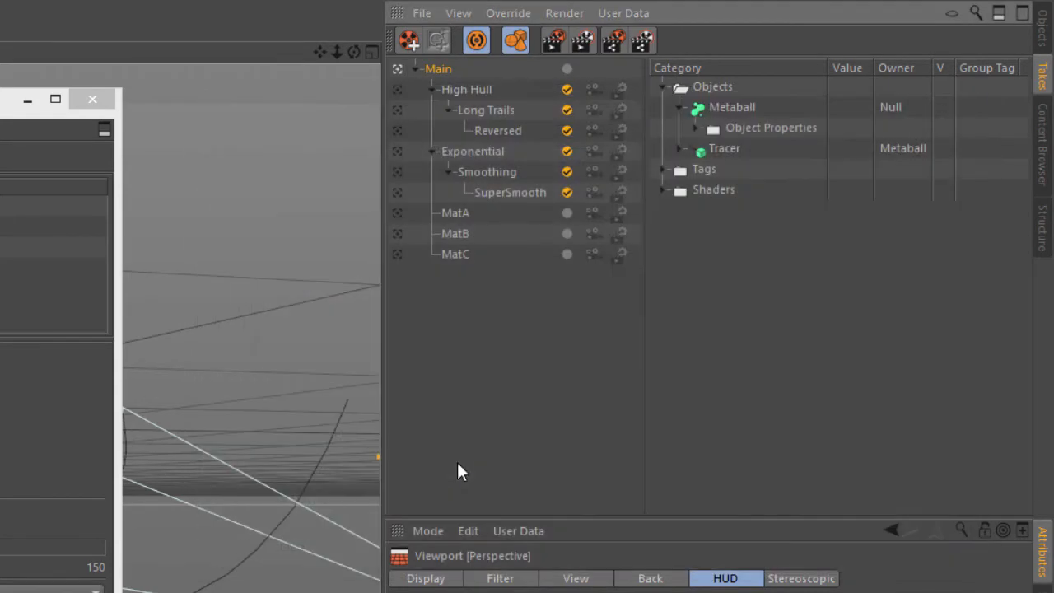